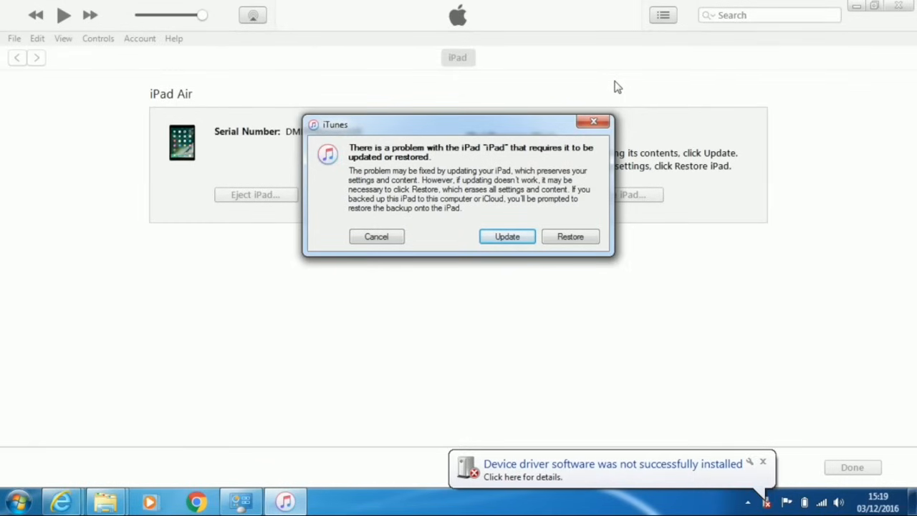
mouse_move(594, 219)
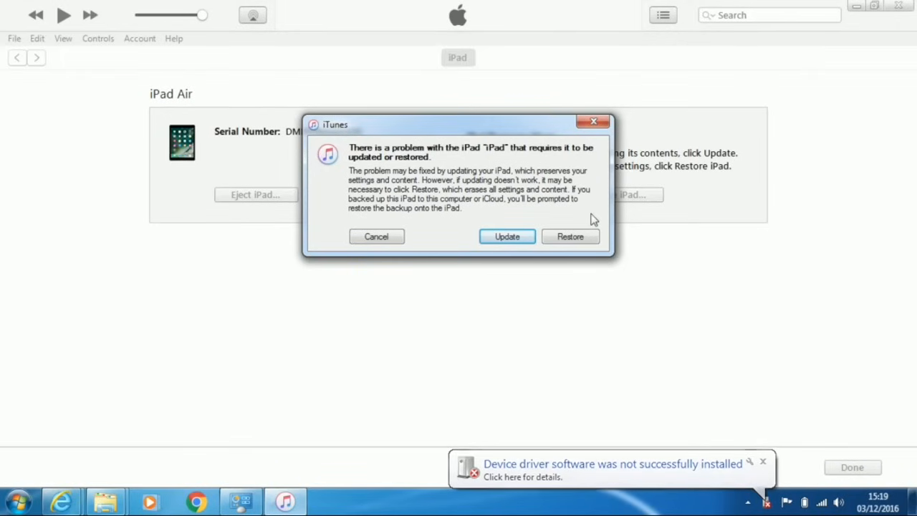
Choose Restore instead of Update in the iPad recovery dialog, prompting factory-reset confirmation
click(570, 237)
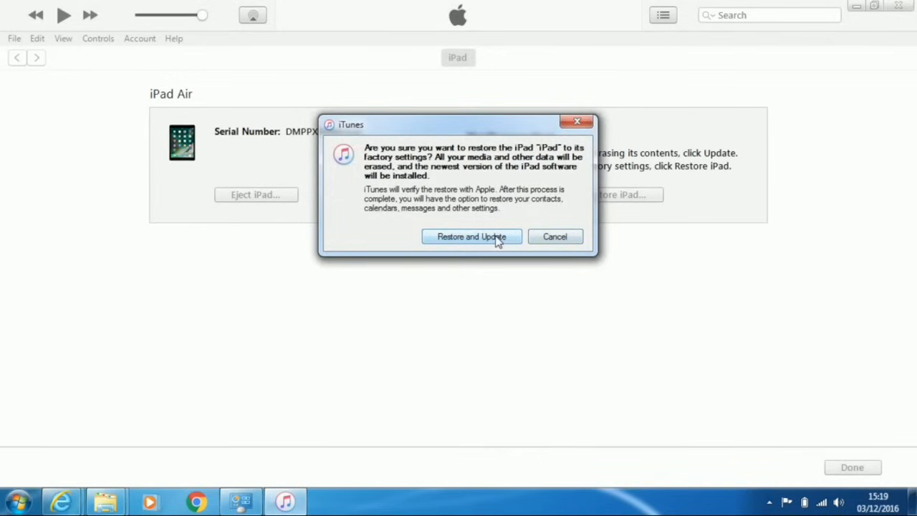
click(472, 236)
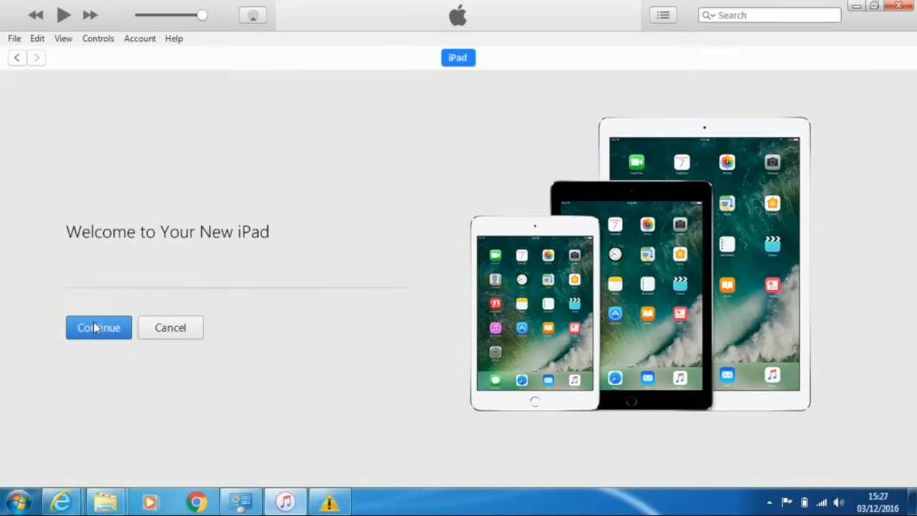
Continue past the Welcome page and Get Started to reach the iPad summary while syncing
click(97, 327)
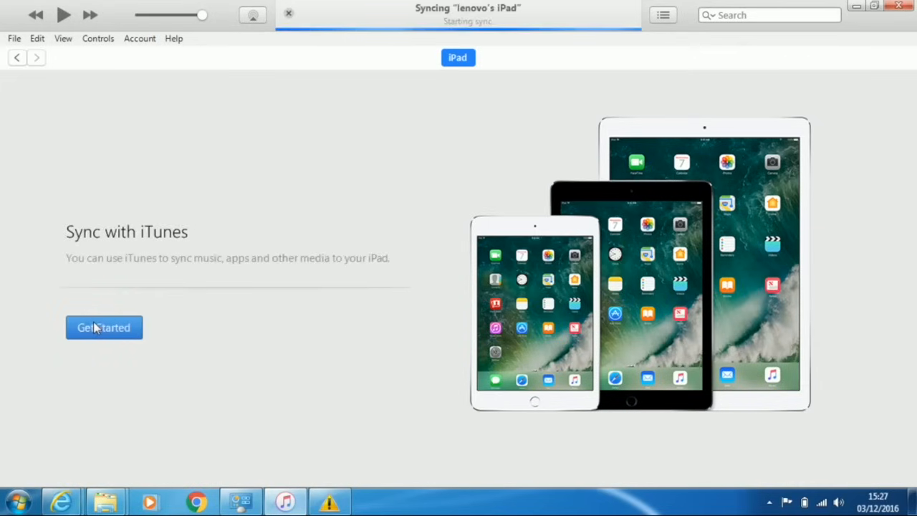
click(103, 327)
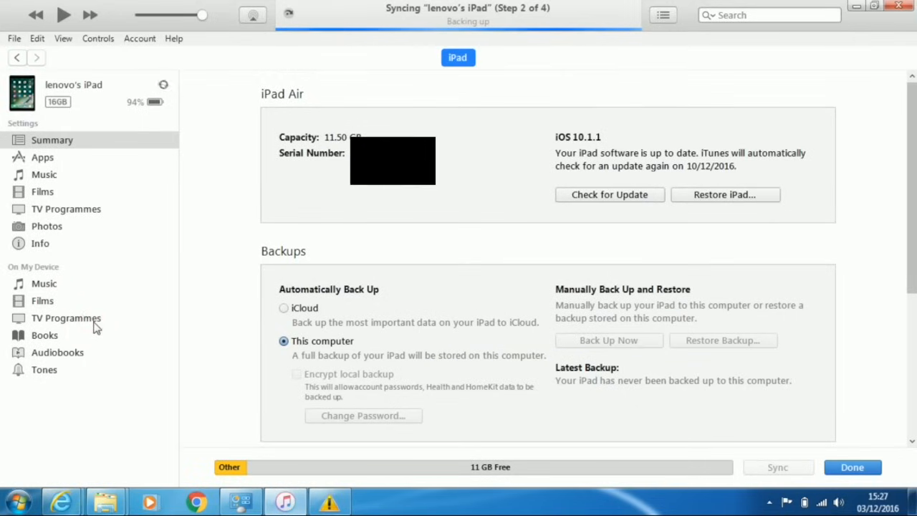